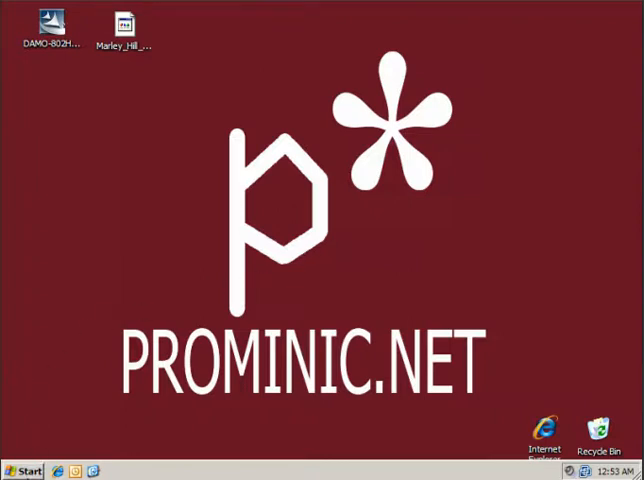
Step: Open the Mail settings from the Start menu's Control Panel entries
left_click(25, 471)
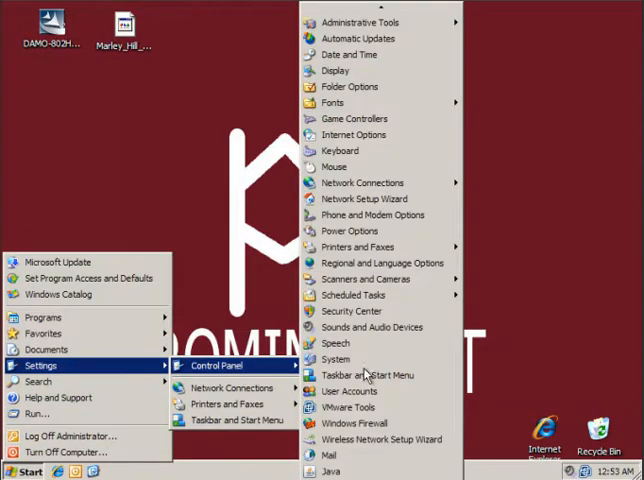
left_click(331, 454)
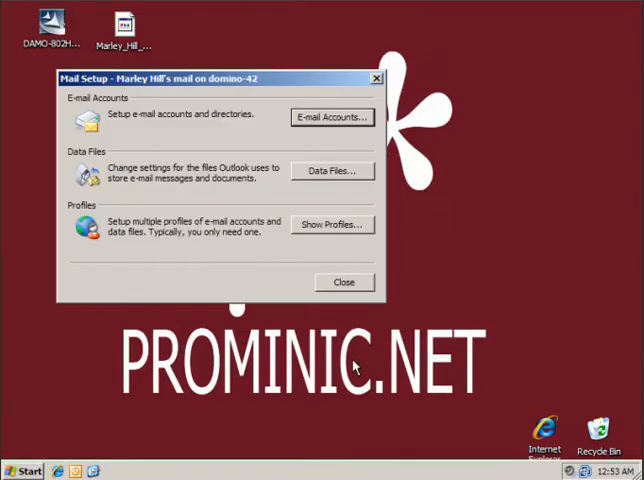
Step: Choose 'Always use this profile' for the domino-42 profile, apply, and close Mail settings
left_click(331, 224)
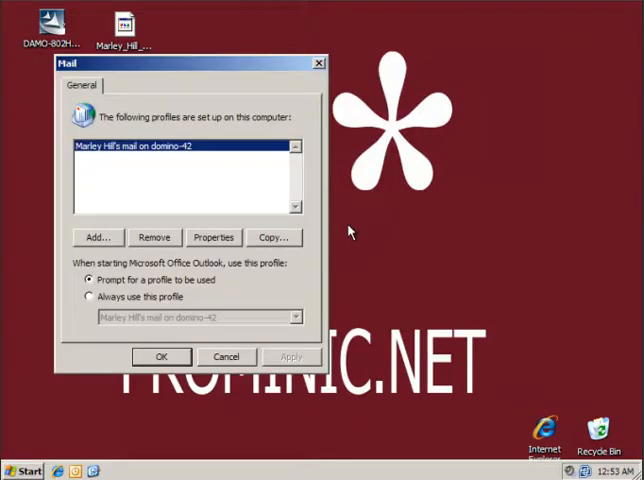
mouse_move(113, 163)
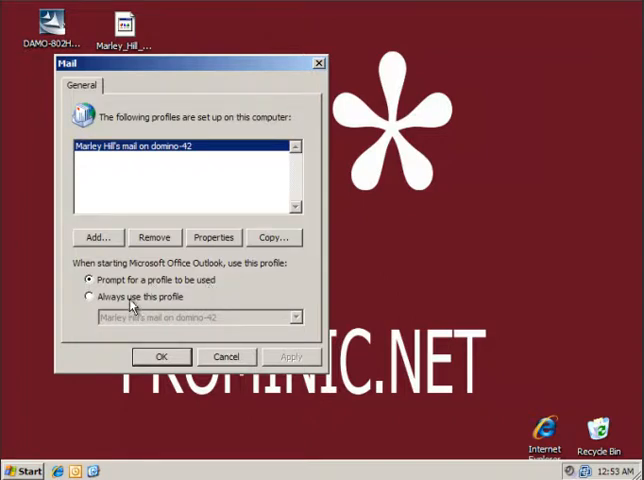
left_click(90, 296)
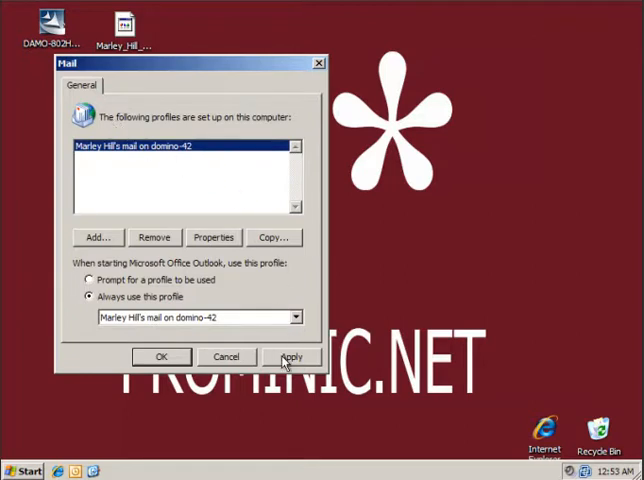
left_click(291, 357)
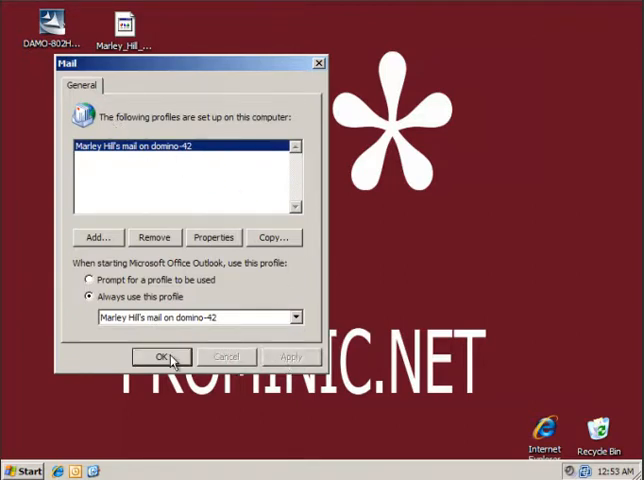
left_click(161, 357)
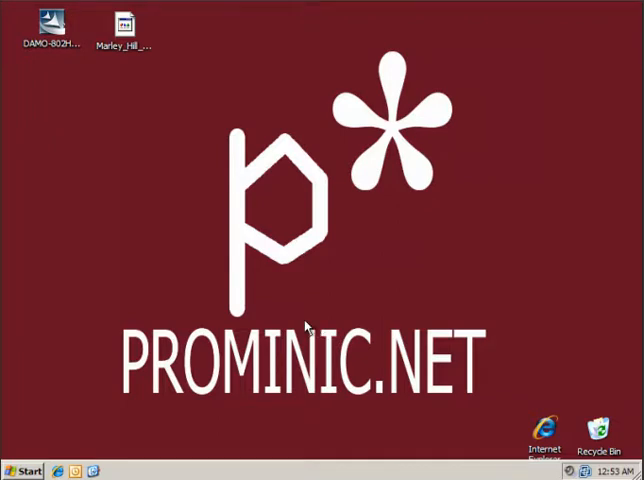
mouse_move(305, 325)
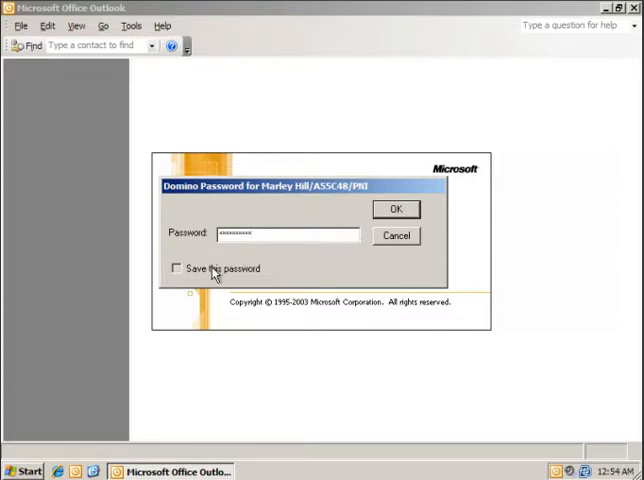
Step: Submit the Domino password to sign in to Outlook
left_click(395, 209)
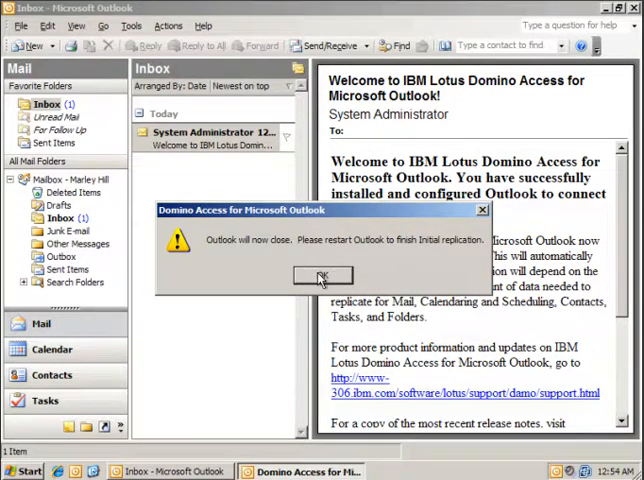
Step: Acknowledge the 'Outlook will now close' replication notice
left_click(322, 275)
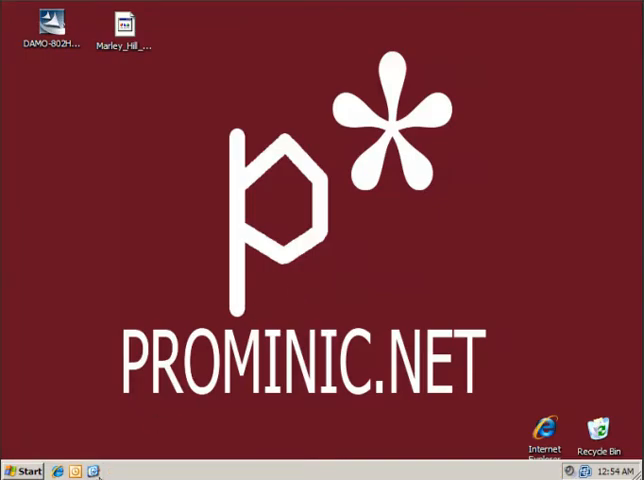